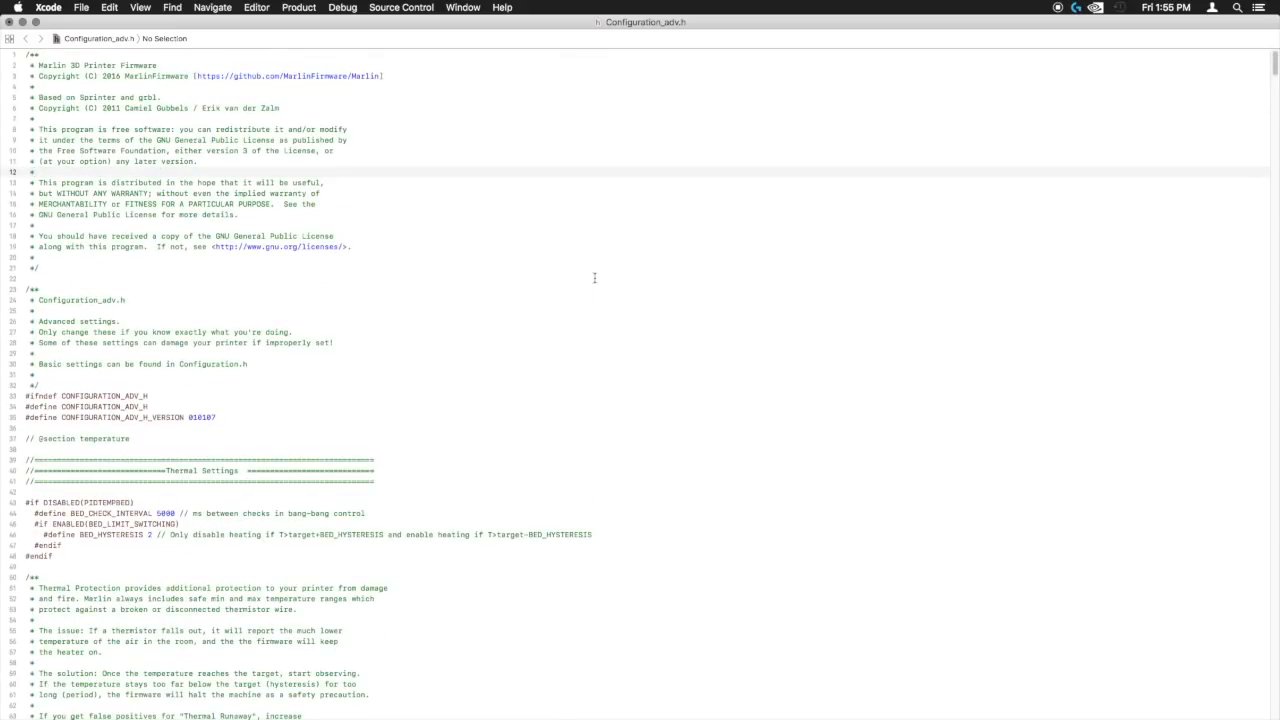
# Search for 2130 and uncomment HAVE_TMC2130, X_IS_TMC2130 and Y_IS_TMC2130
pyautogui.press('cmd+f')
pyautogui.write('2130')
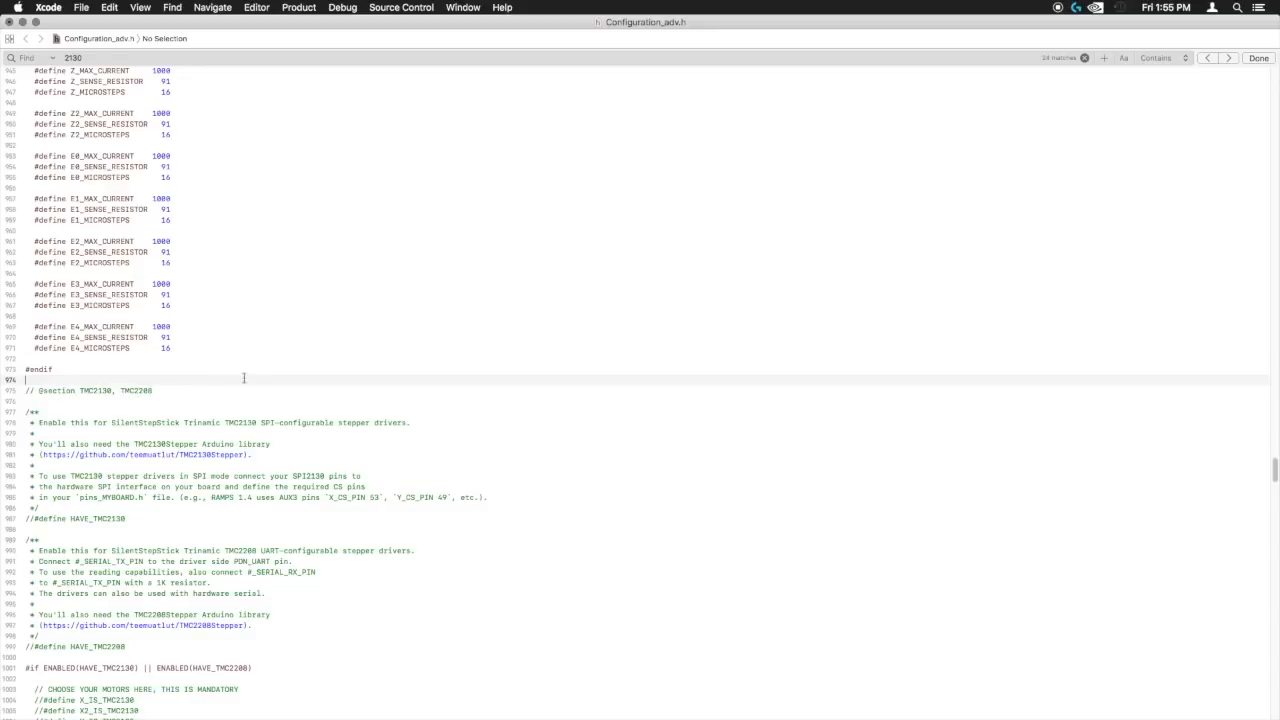
pyautogui.scroll(-3)
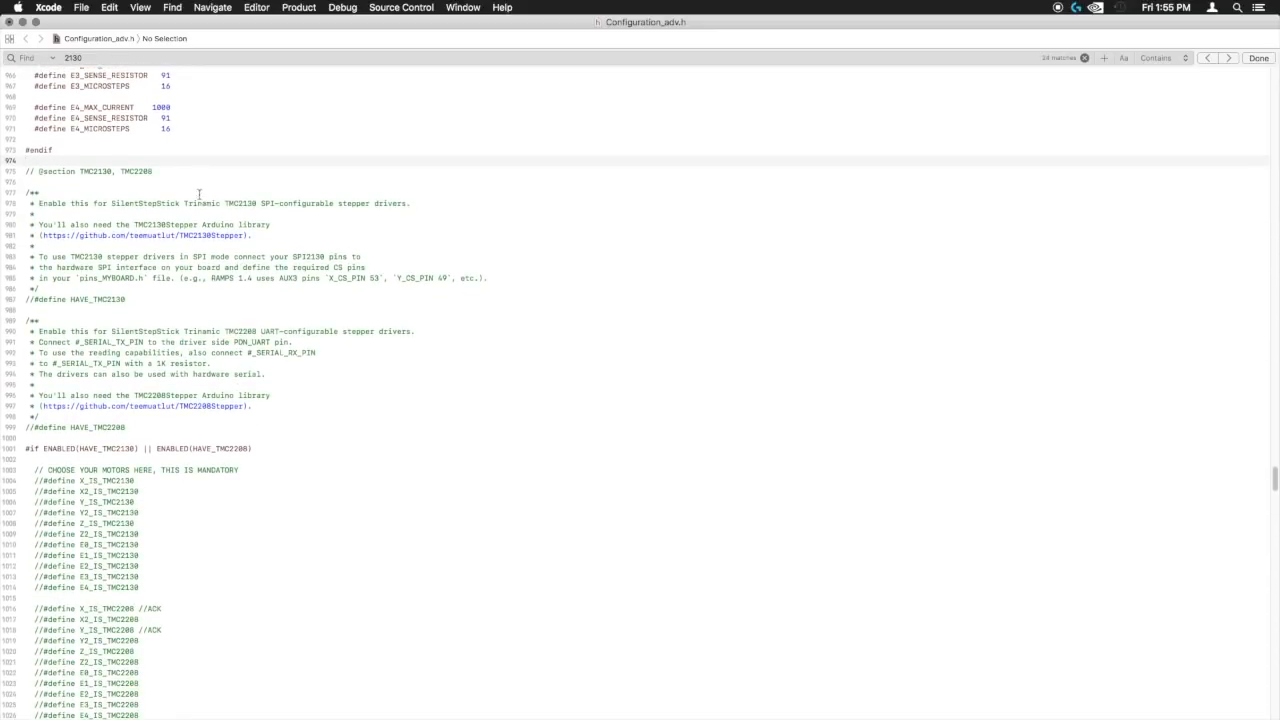
pyautogui.scroll(-3)
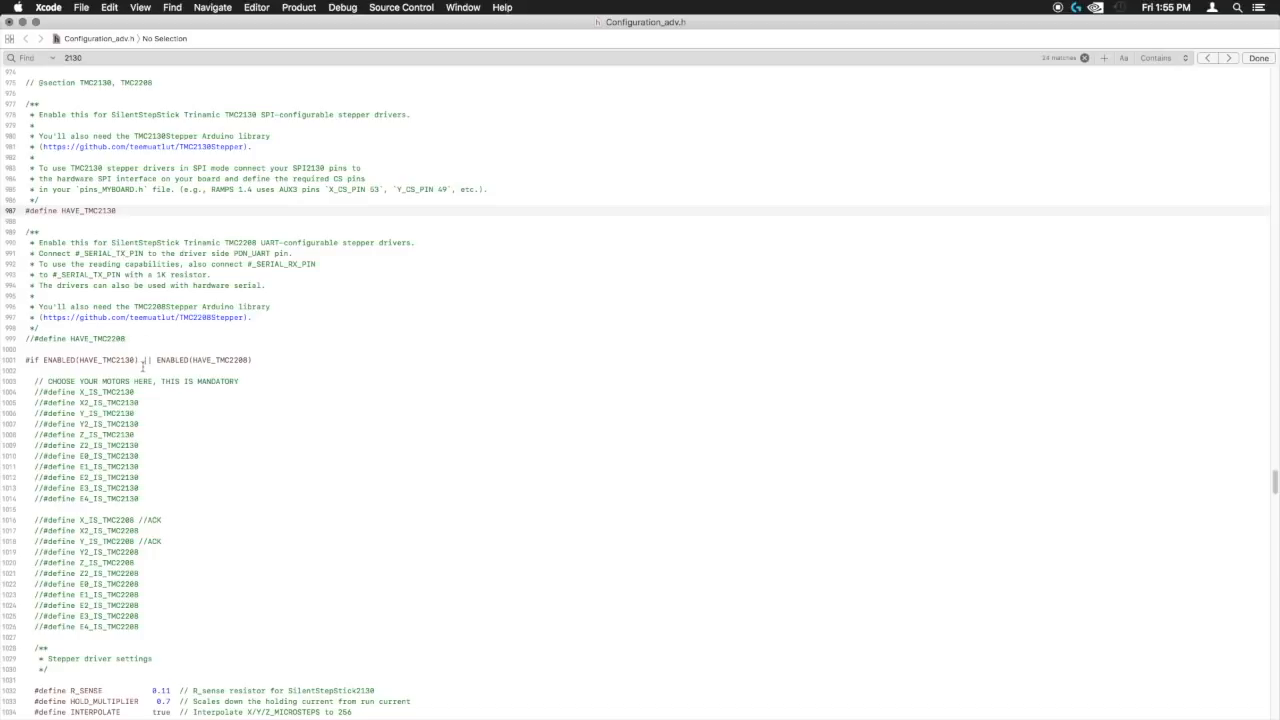
pyautogui.scroll(-3)
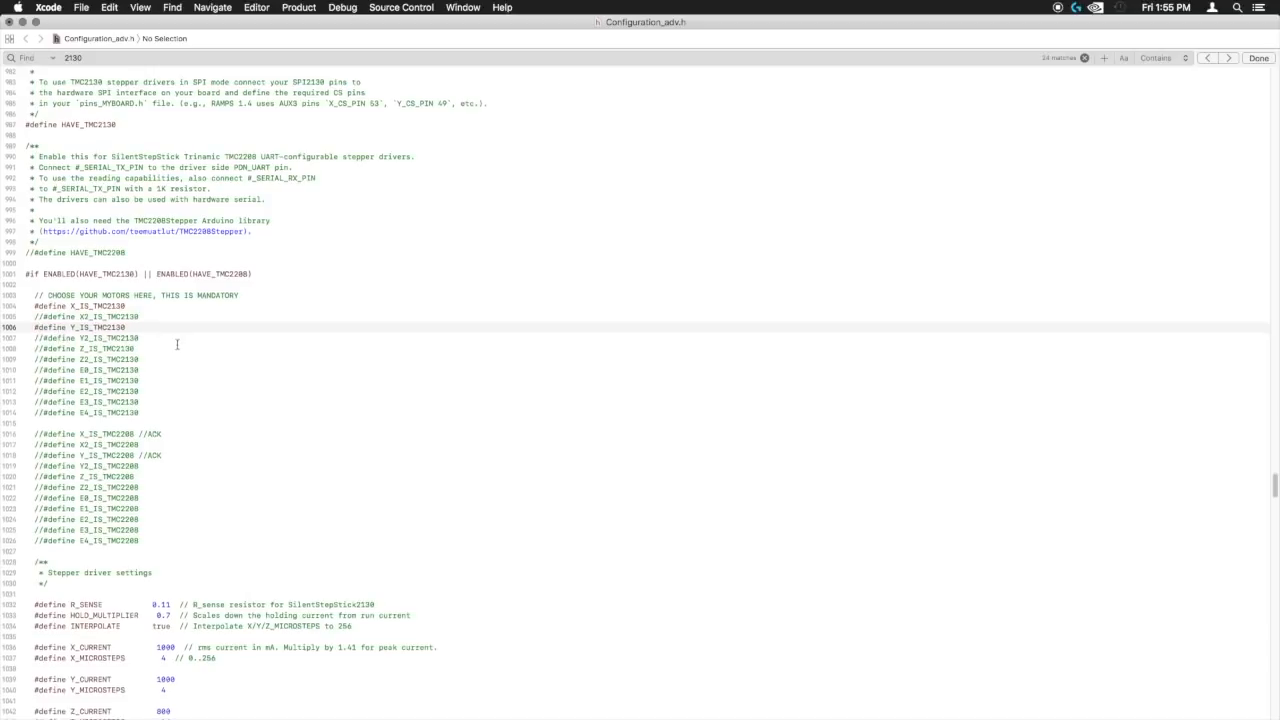
# Scroll to the stepper driver settings and select the X_CURRENT value 1000
pyautogui.scroll(-3)
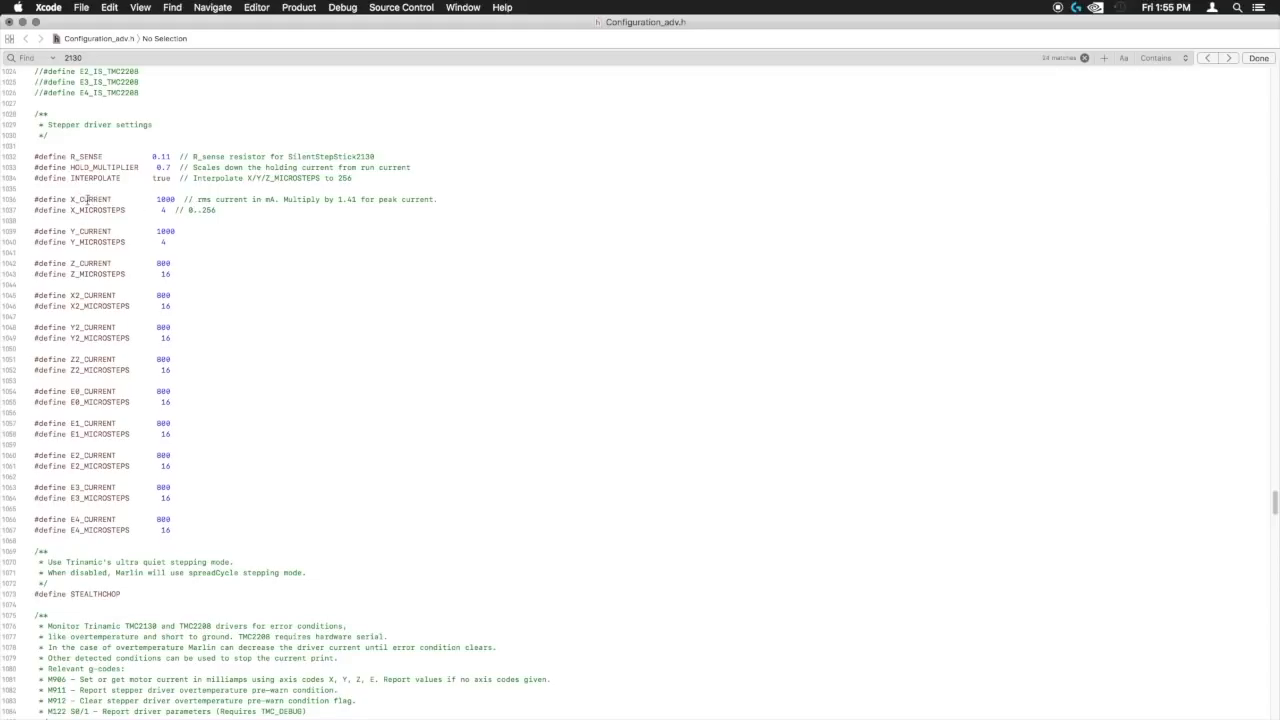
pyautogui.doubleClick(165, 199)
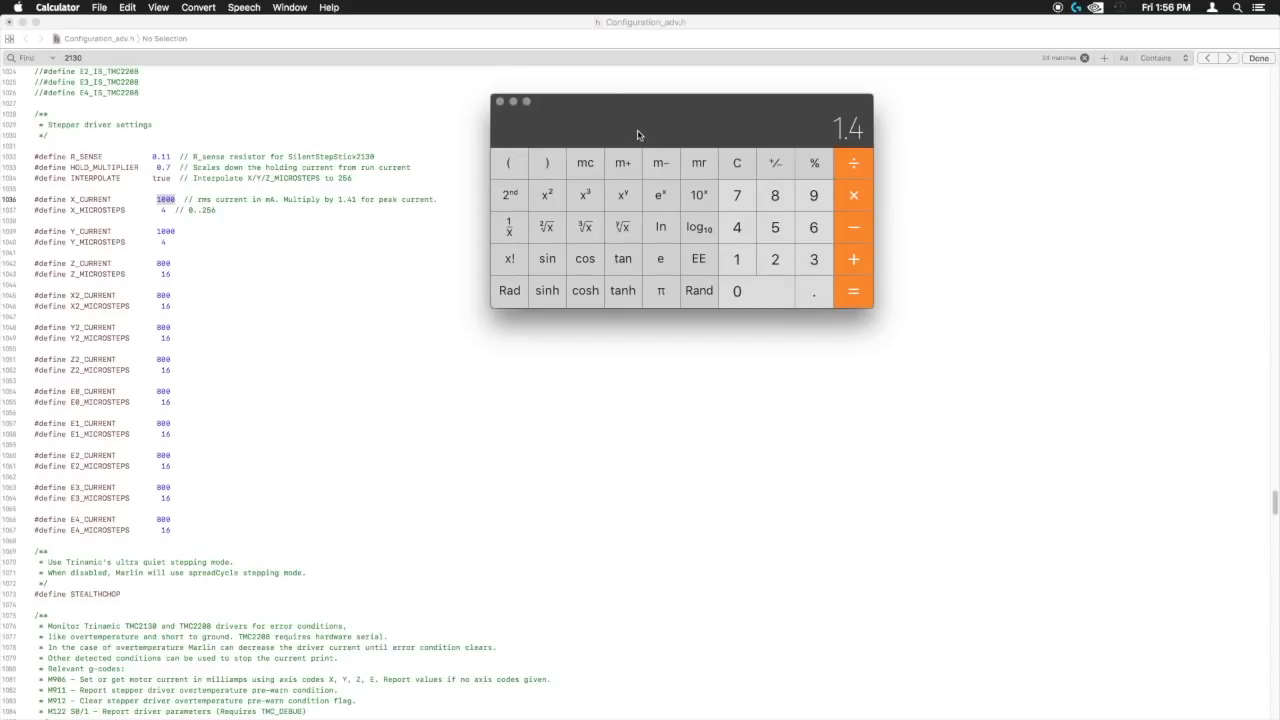
# Take the reciprocal of 1.4 in Calculator, then clear it for a new calculation
pyautogui.click(737, 163)
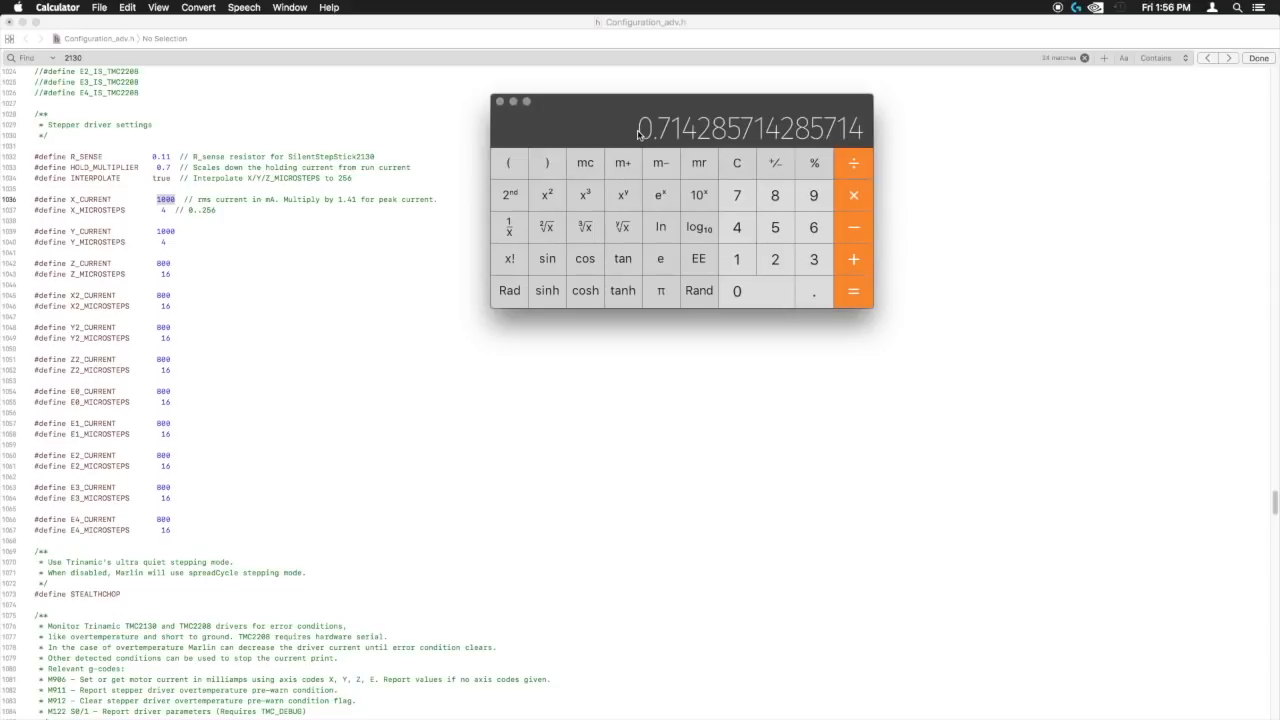
pyautogui.moveTo(743, 181)
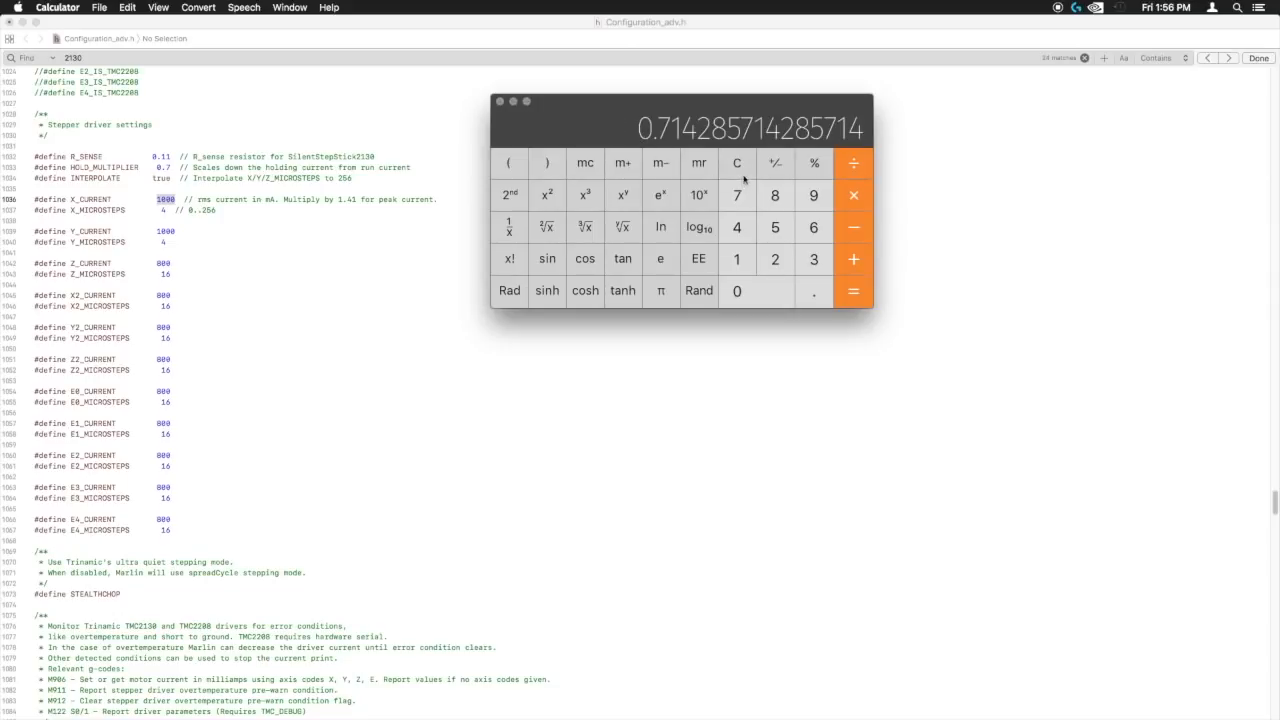
pyautogui.click(737, 163)
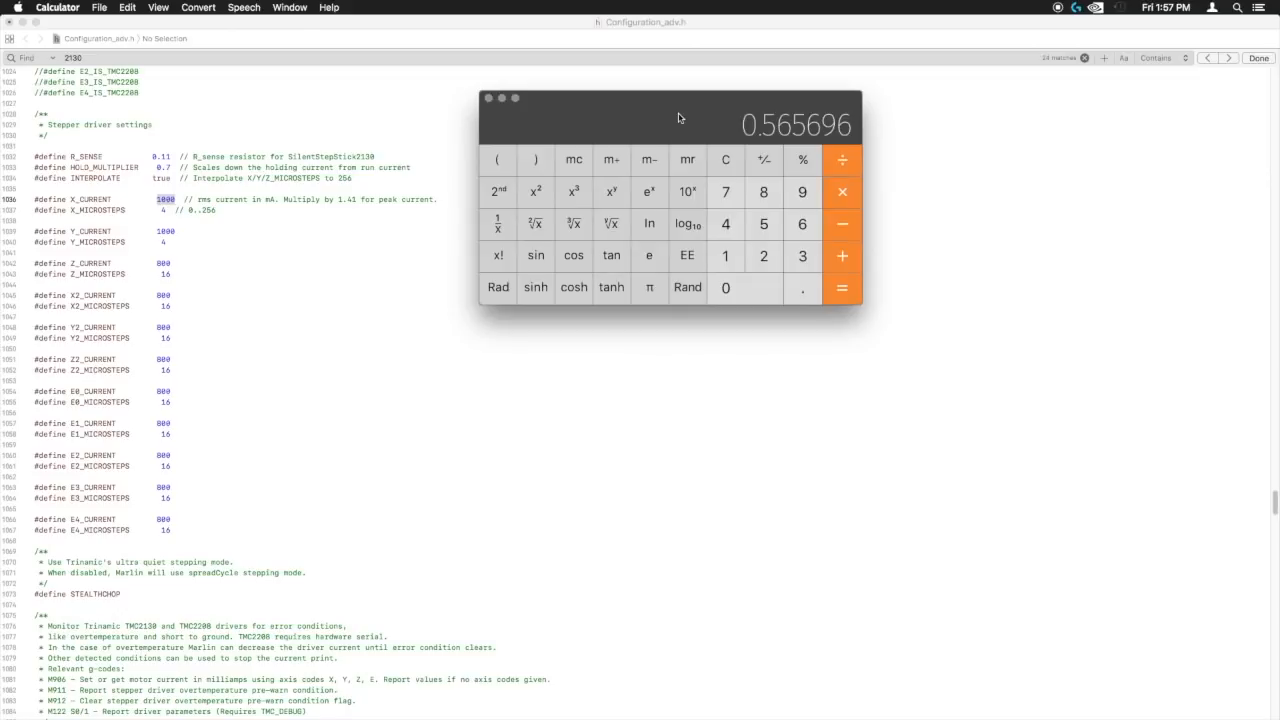
pyautogui.moveTo(707, 123)
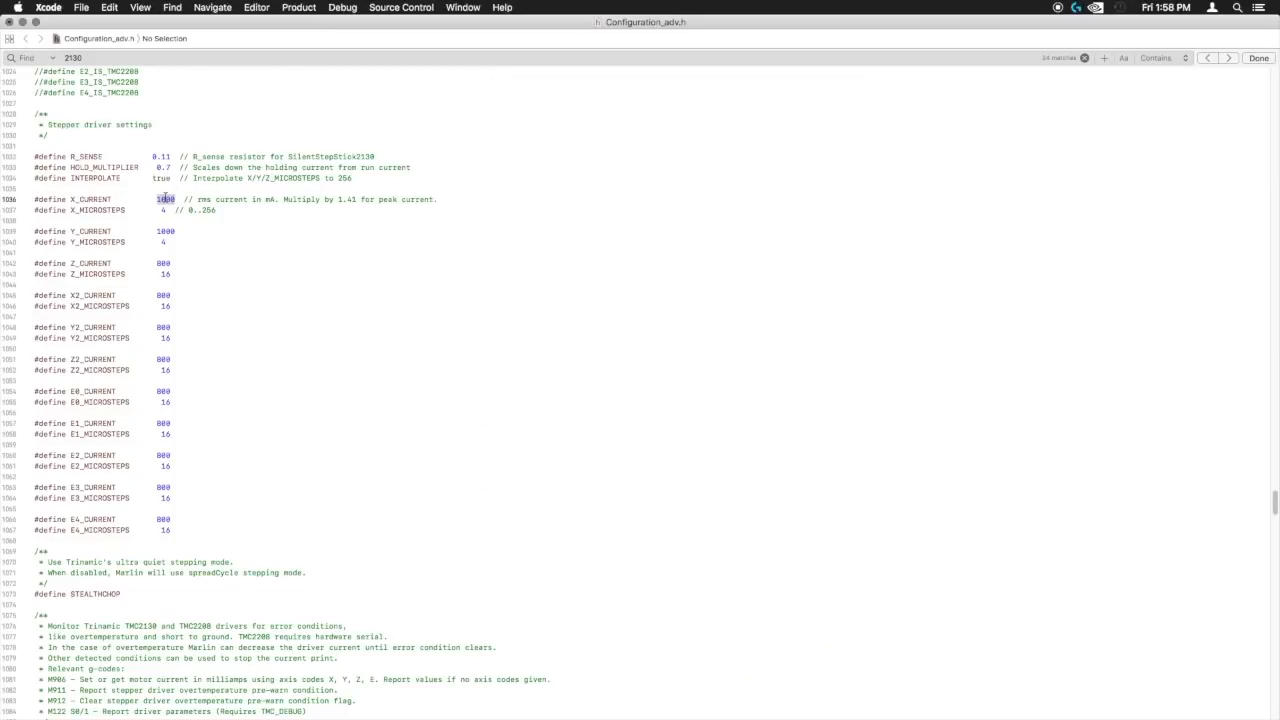
# Set X_CURRENT and Y_CURRENT to 500 and X_MICROSTEPS and Y_MICROSTEPS to 16
pyautogui.write('500')
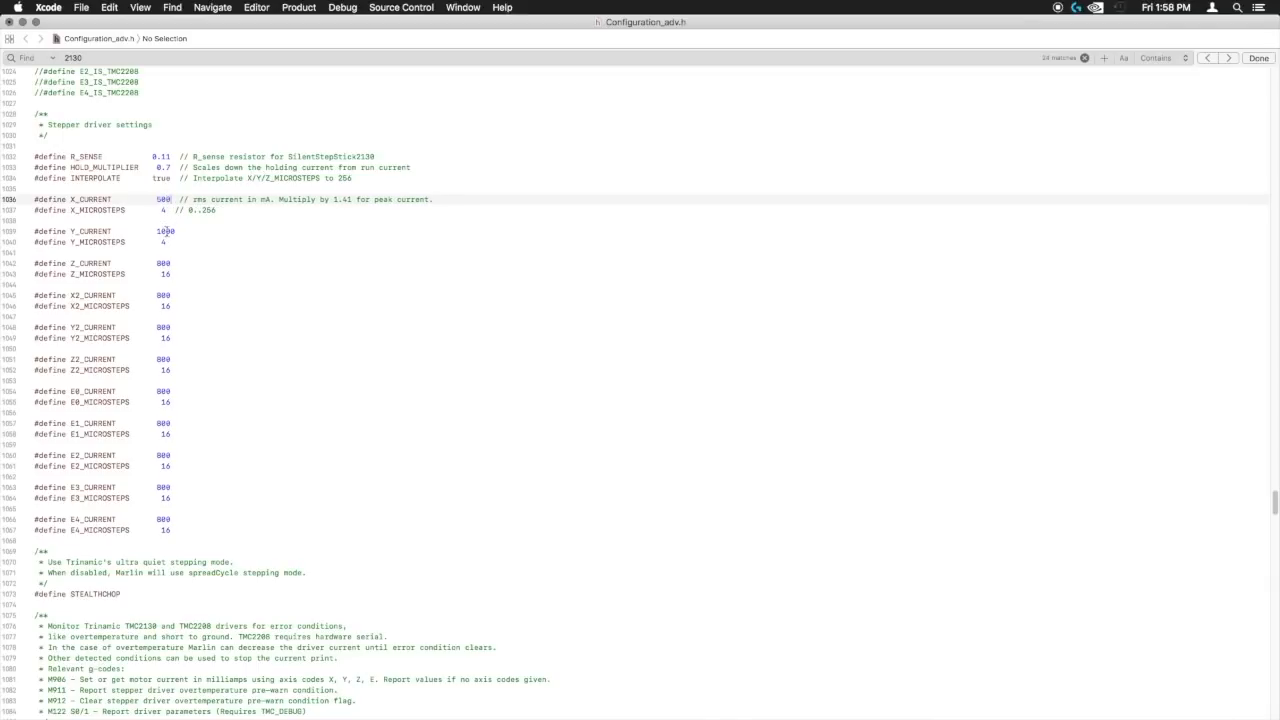
pyautogui.write('500')
pyautogui.click(650, 242)
pyautogui.write('16')
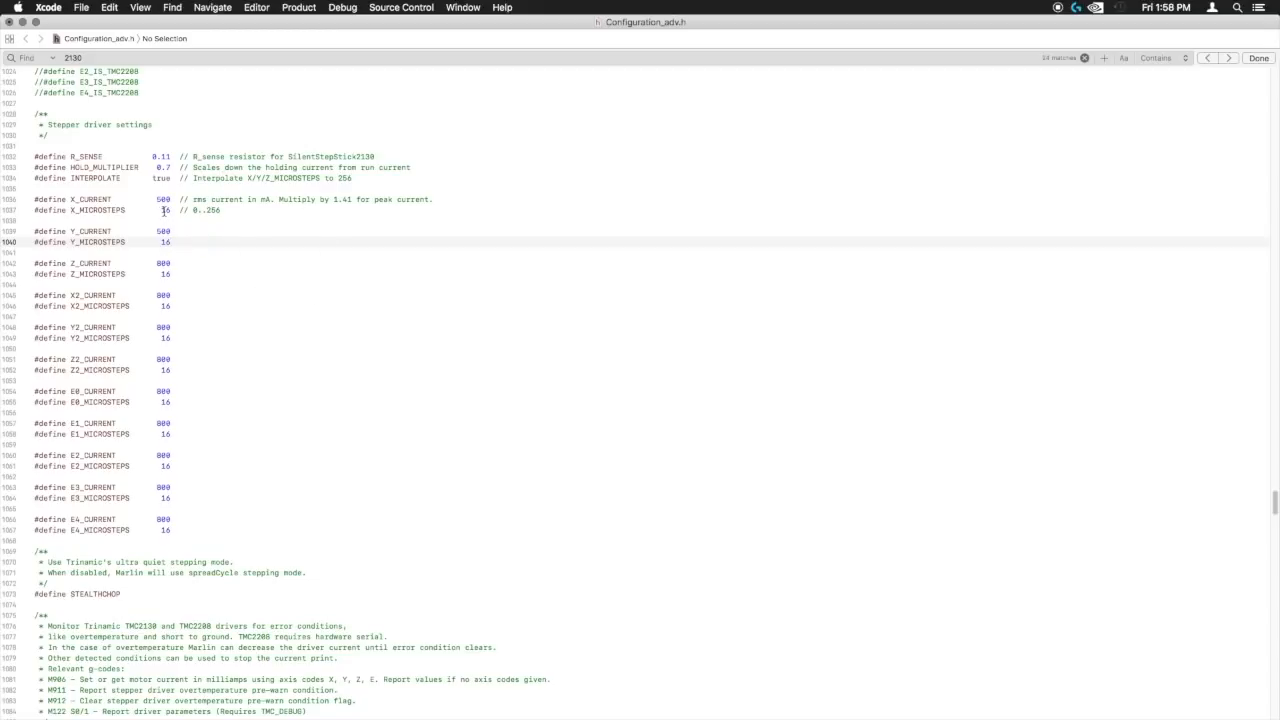
pyautogui.click(133, 210)
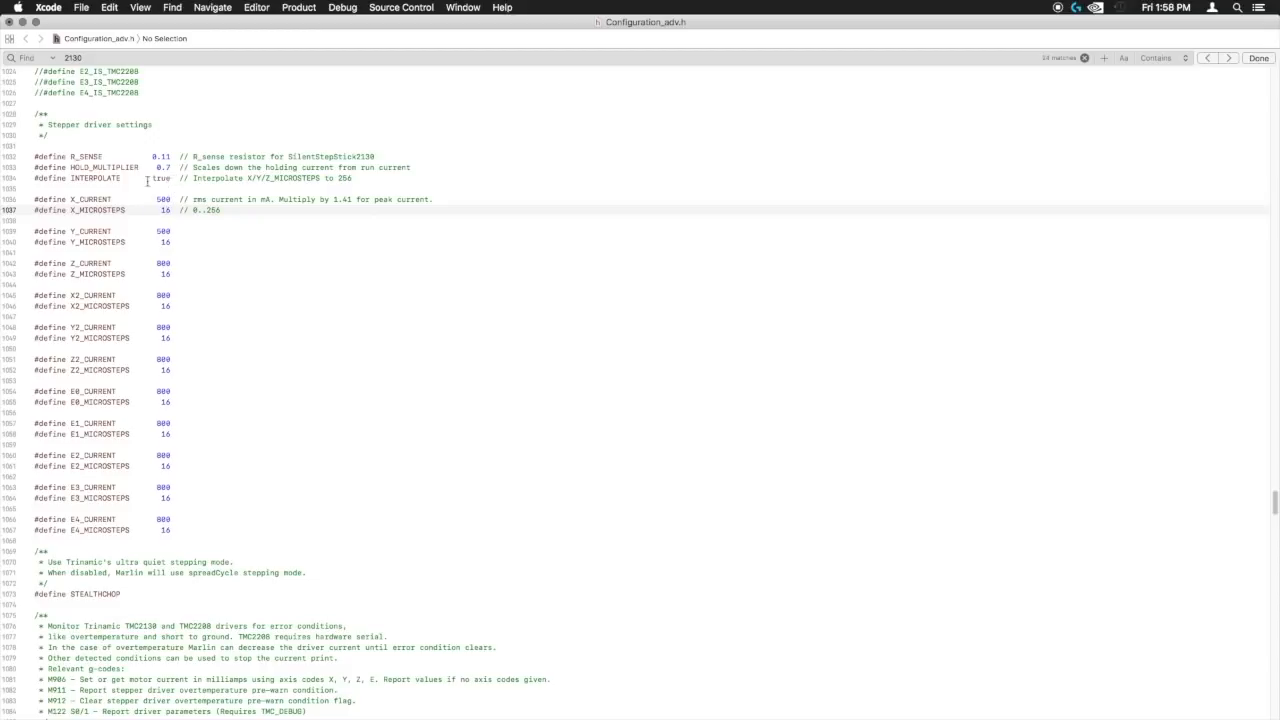
pyautogui.scroll(-3)
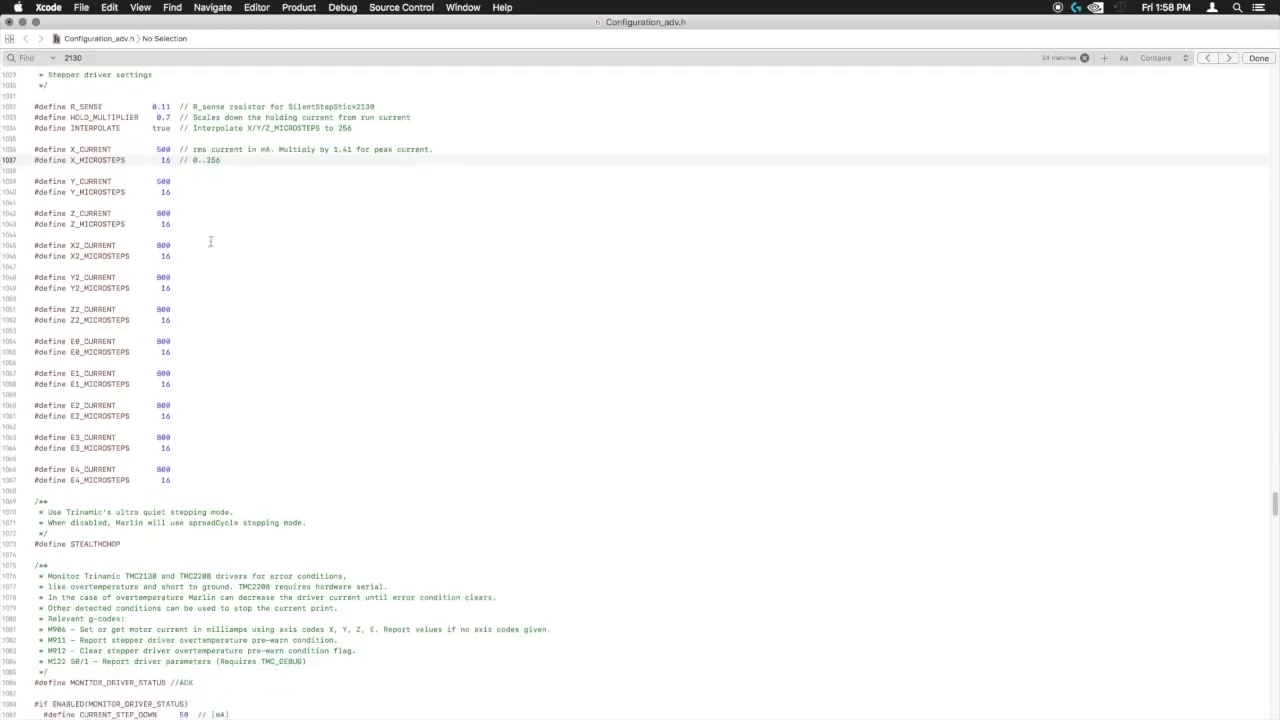
# Comment out STEALTHCHOP and HYBRID_THRESHOLD, leaving MONITOR_DRIVER_STATUS defined
pyautogui.scroll(-3)
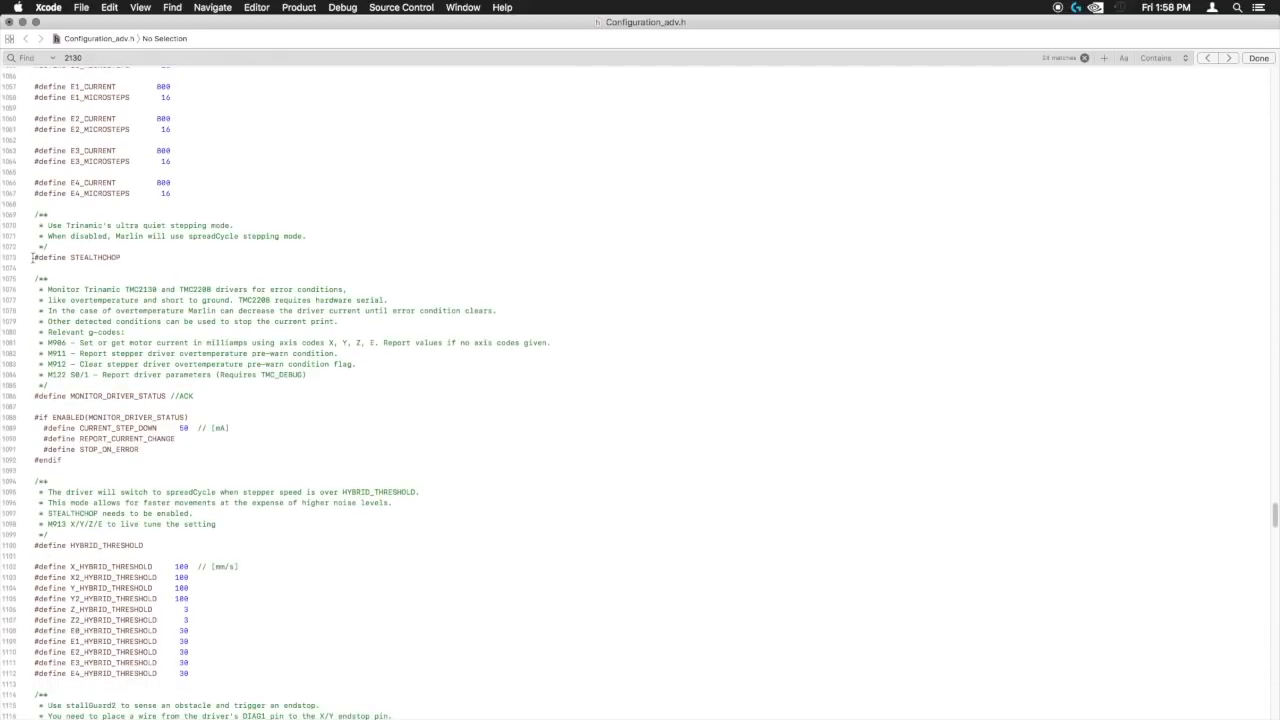
pyautogui.click(100, 257)
pyautogui.write('//')
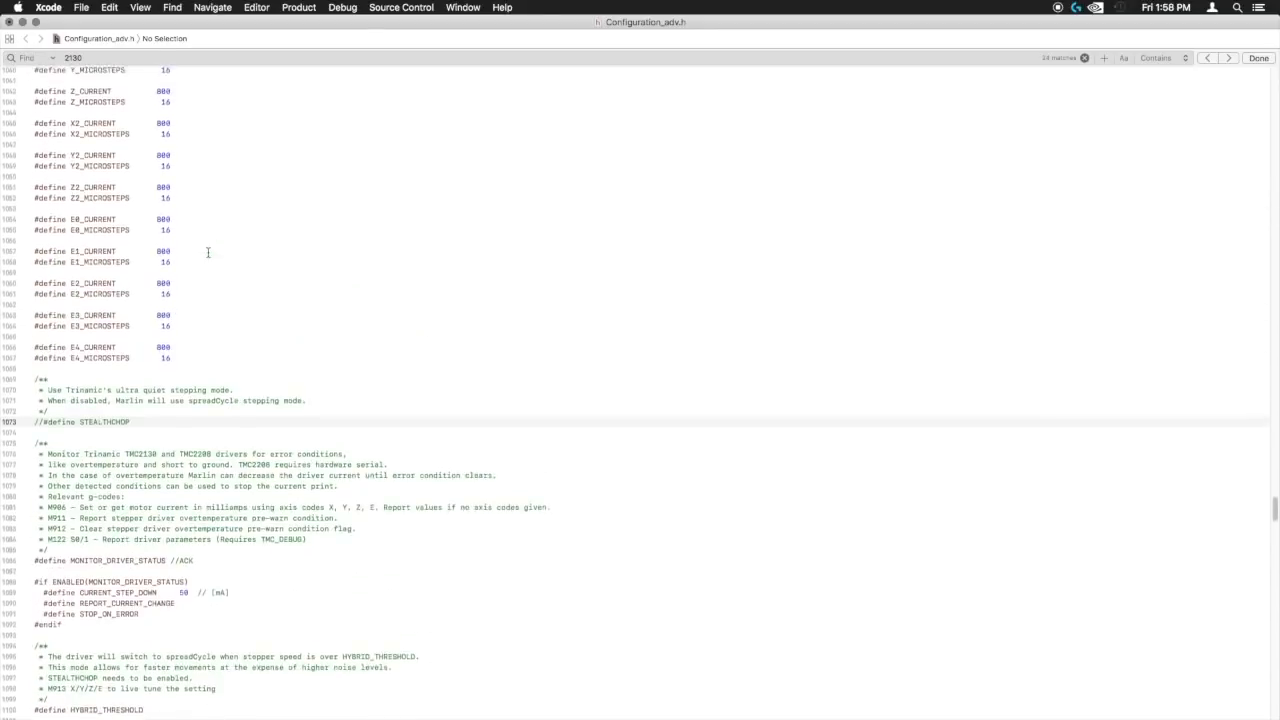
pyautogui.scroll(-3)
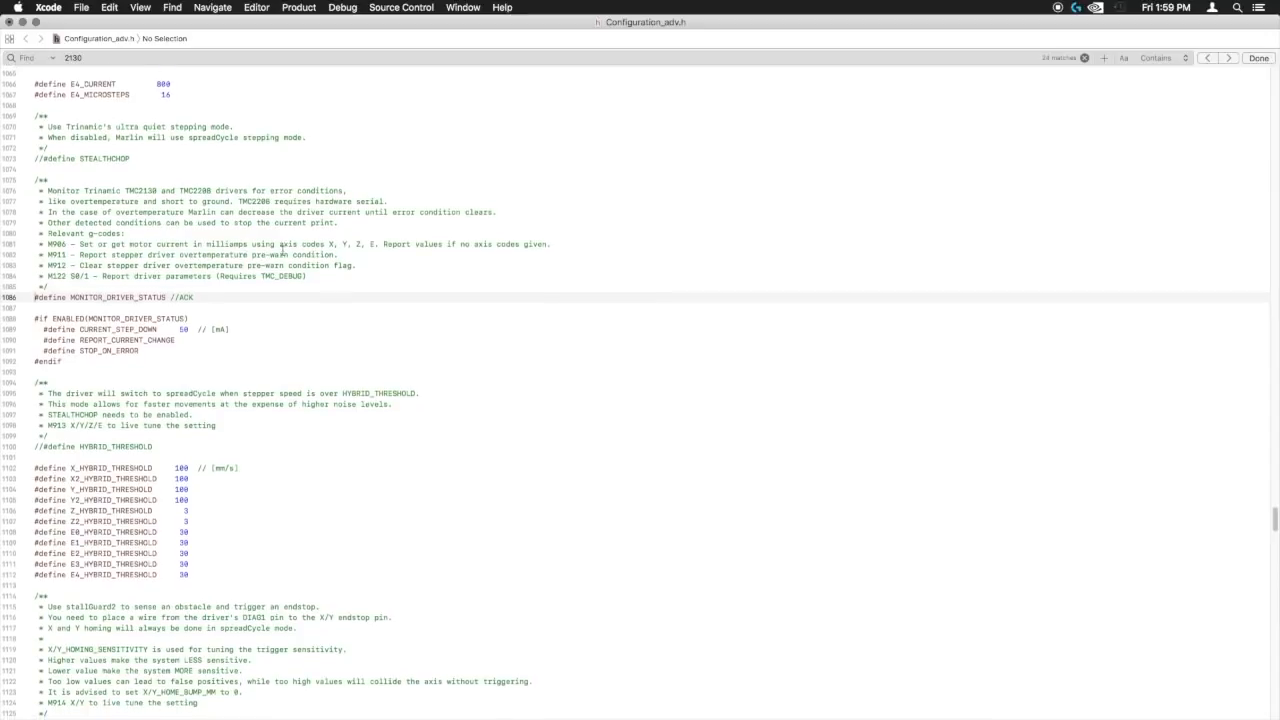
pyautogui.scroll(-3)
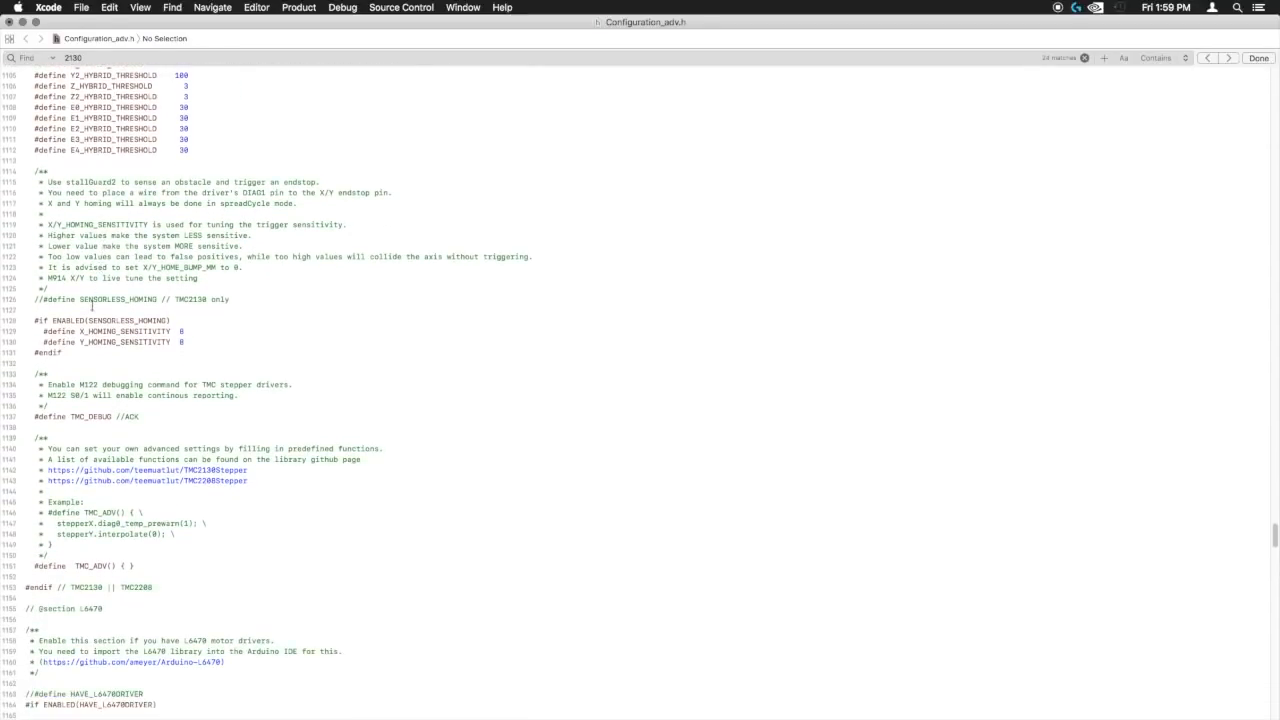
pyautogui.click(130, 299)
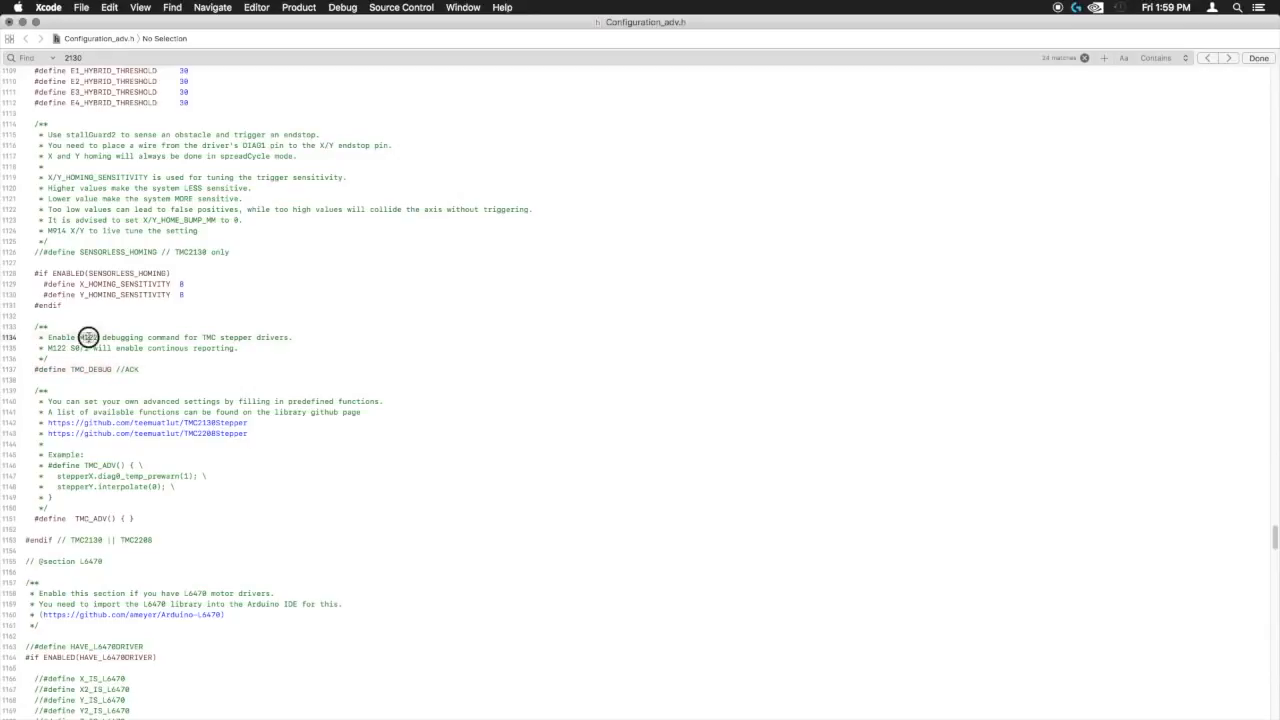
pyautogui.doubleClick(88, 337)
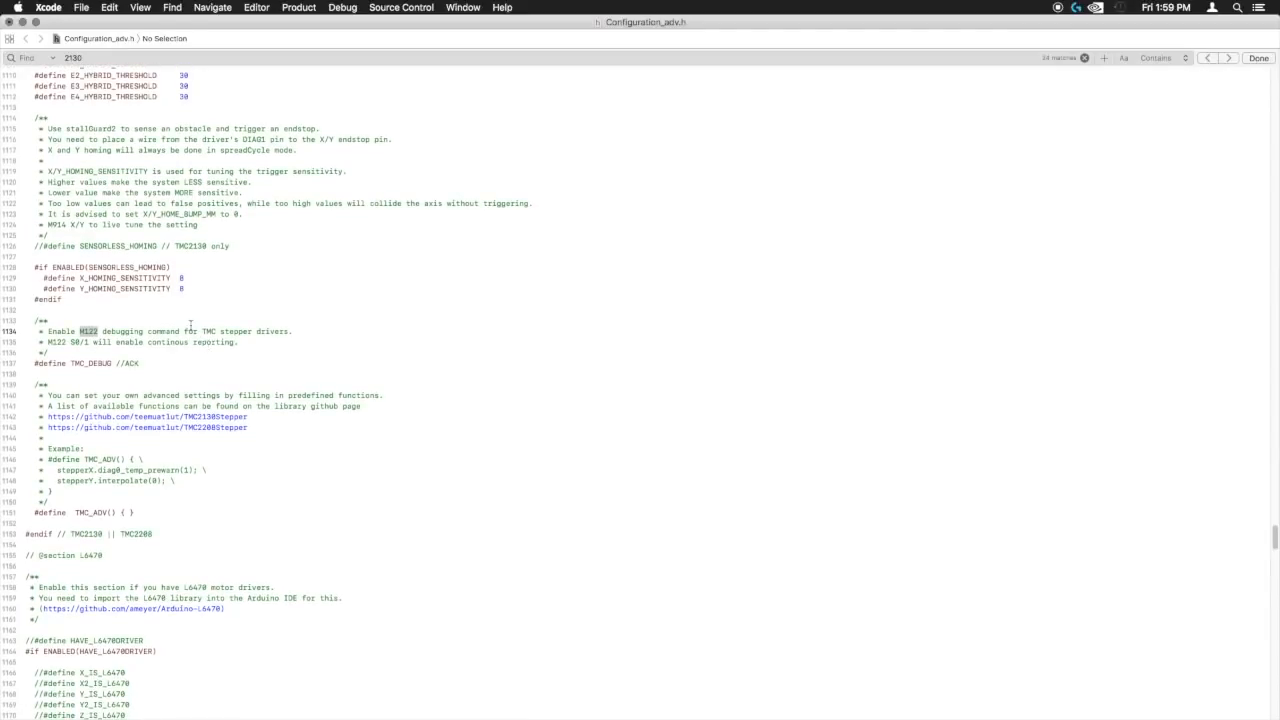
pyautogui.scroll(-3)
pyautogui.write('\\')
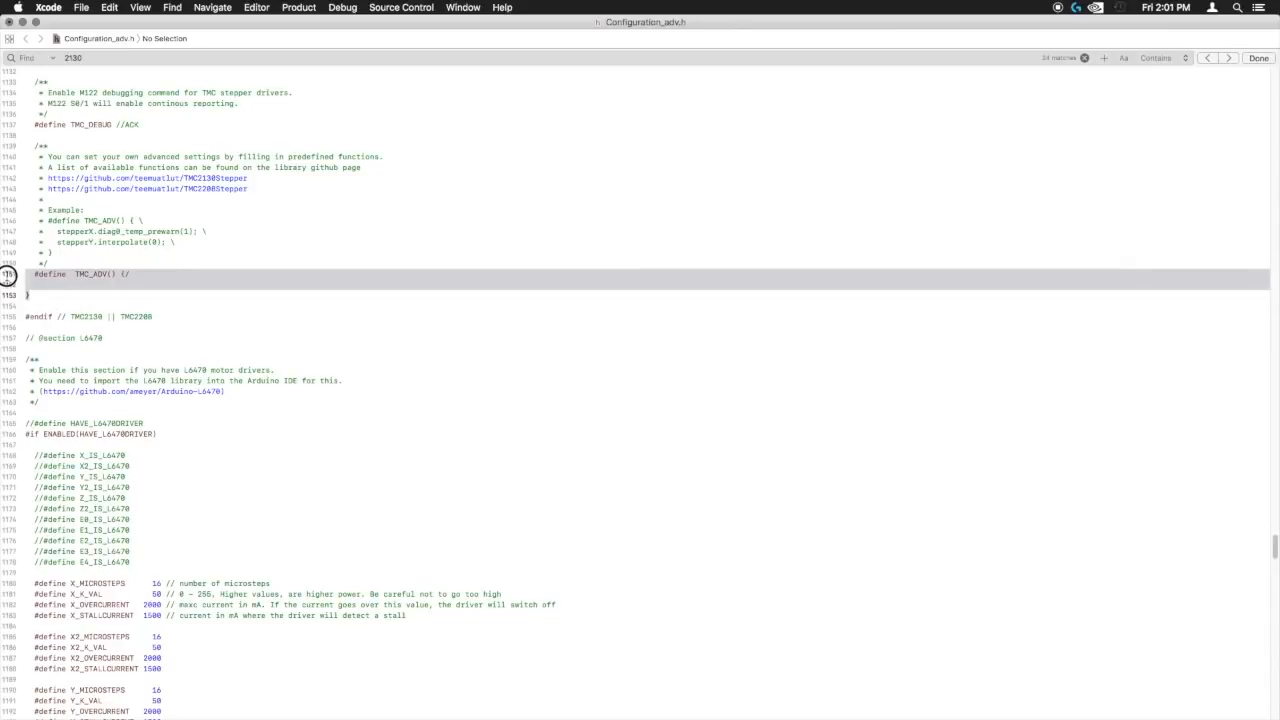
# Expand TMC_ADV() into a block of stepper off_time(3) lines with a closing brace
pyautogui.write('stepperX.off_time(3);\\ stepperX.off_time(3);\\')
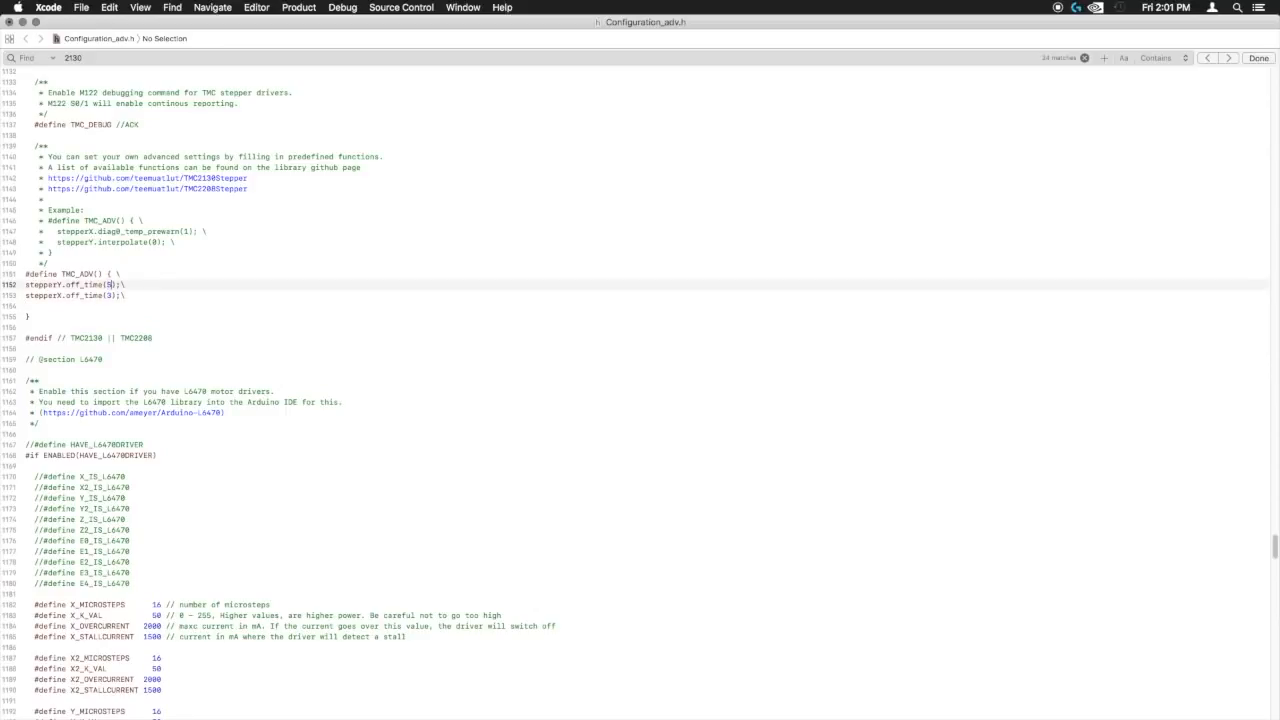
pyautogui.write('5')
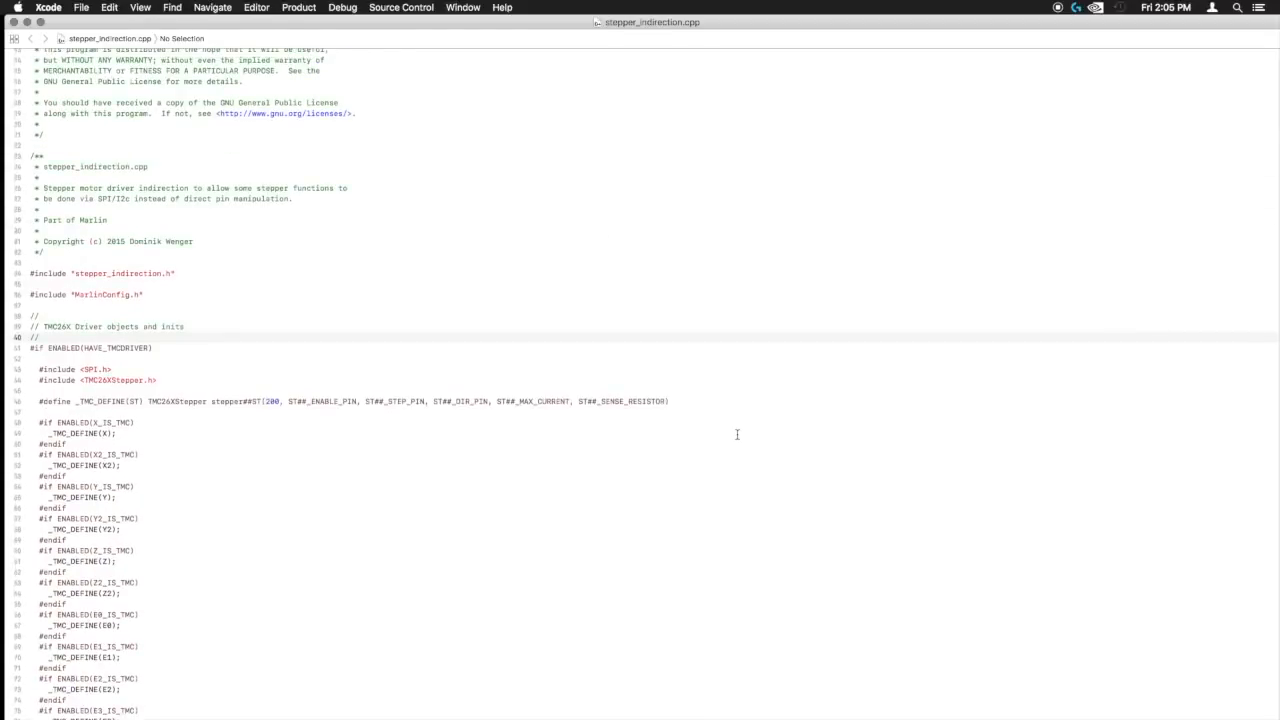
# In stepper_indirection.cpp, find 'toff' to inspect tmc2208_init, then search '2130'
pyautogui.write('toff')
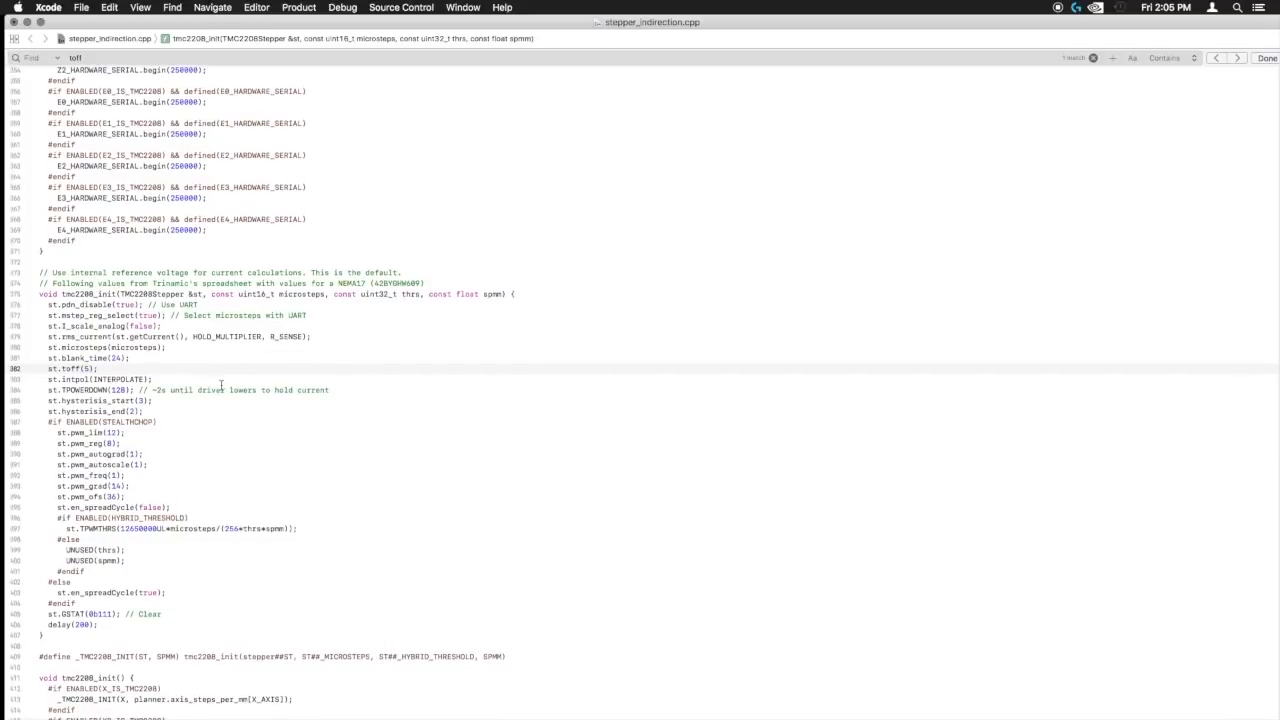
pyautogui.scroll(-3)
pyautogui.write('5')
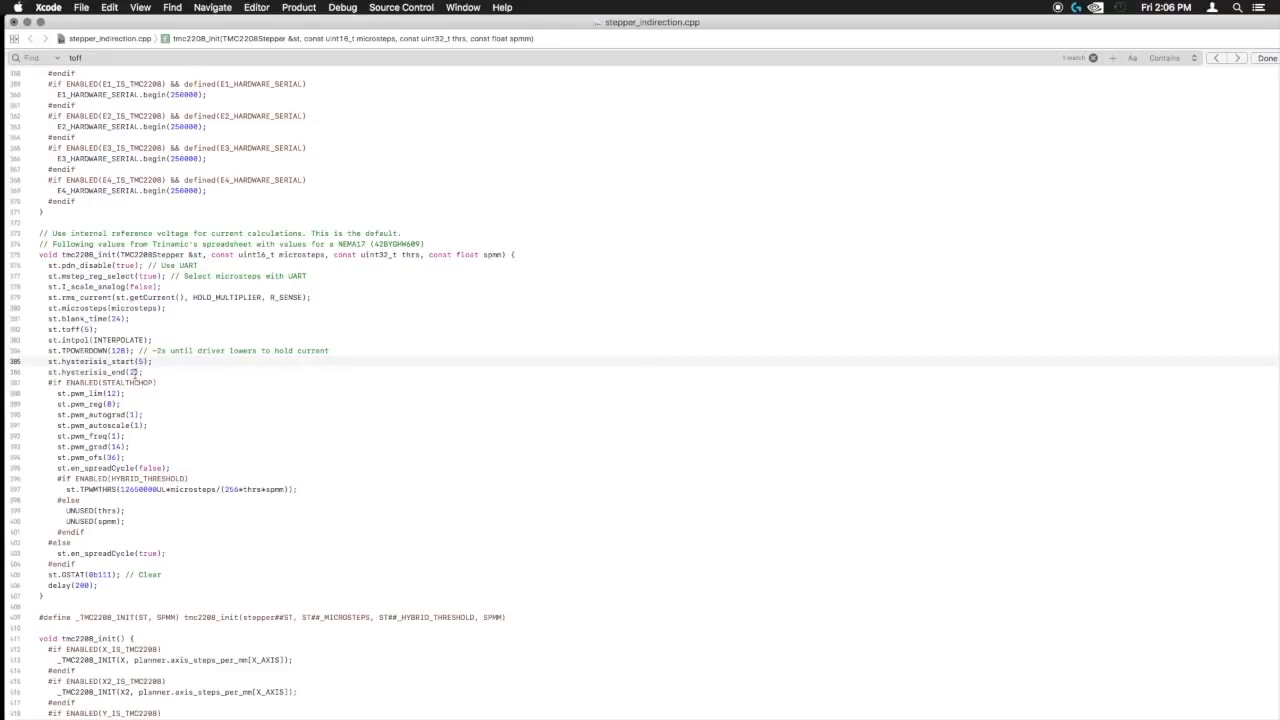
pyautogui.click(130, 372)
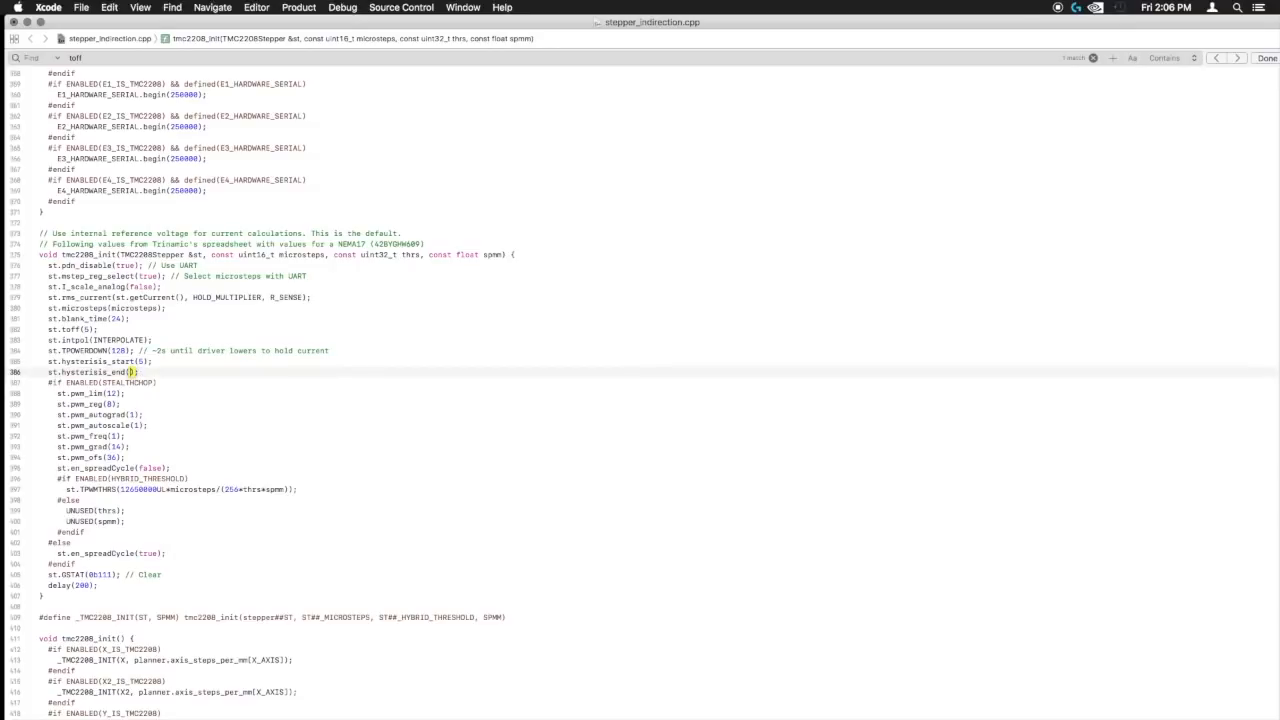
pyautogui.write('1')
pyautogui.click(100, 361)
pyautogui.write('3')
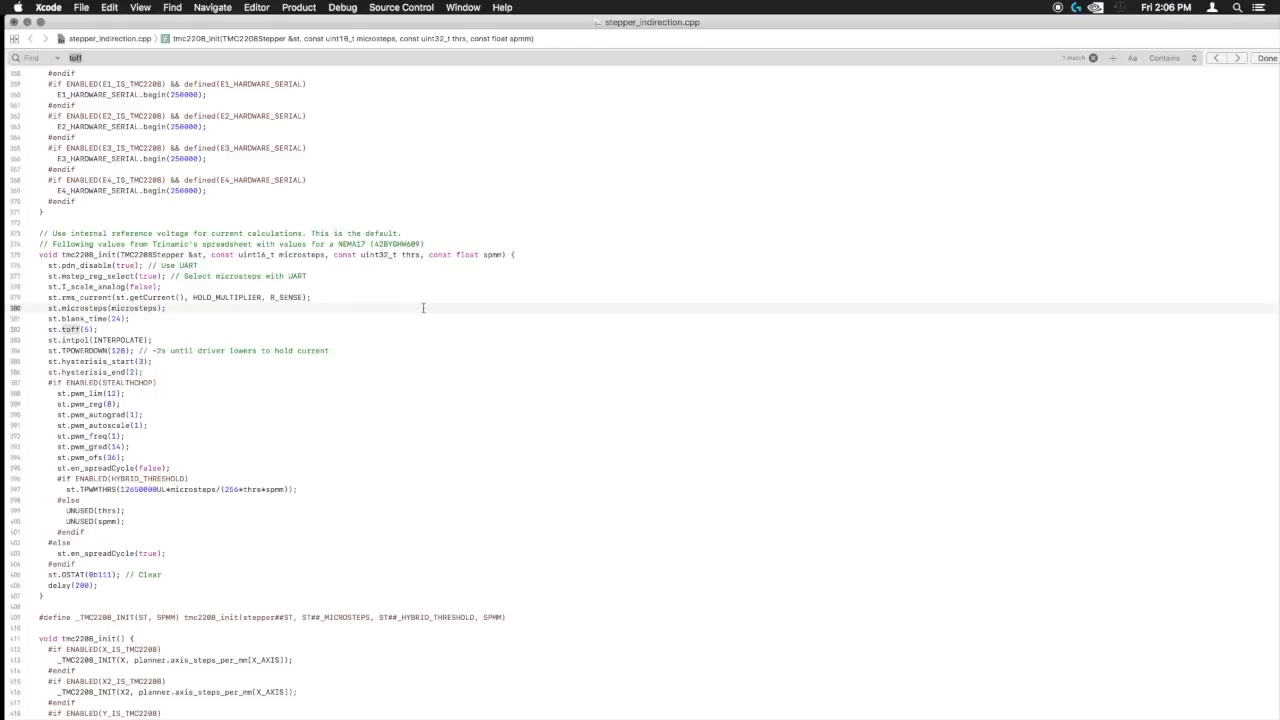
pyautogui.write('2130')
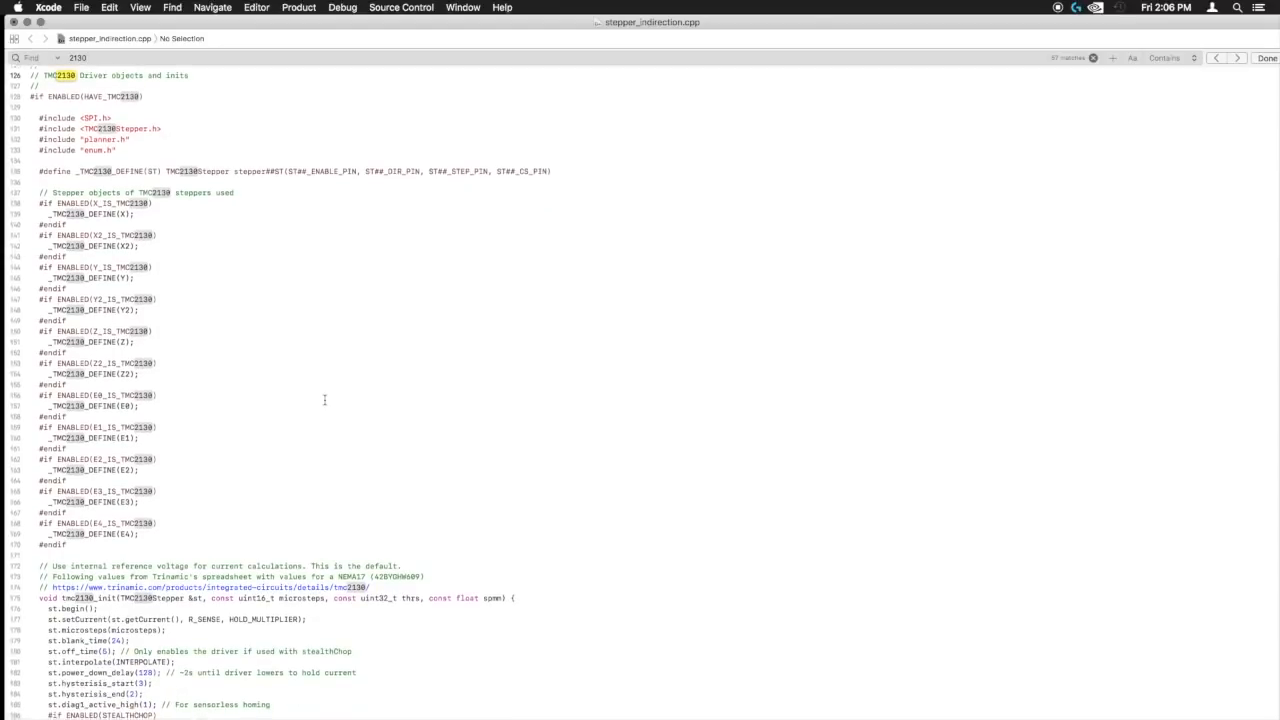
# Scroll through tmc2130_init, which sets off_time(5), hysteresis_start(3) and hysteresis_end(2)
pyautogui.scroll(-3)
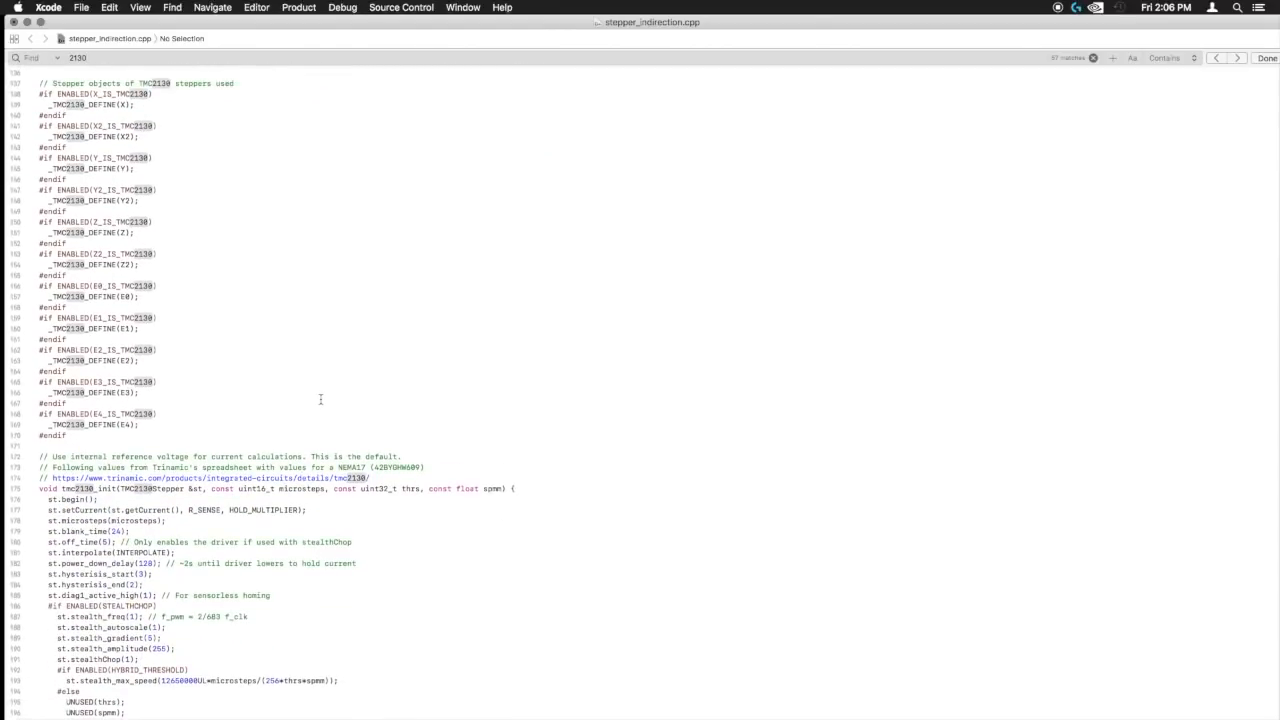
pyautogui.scroll(-3)
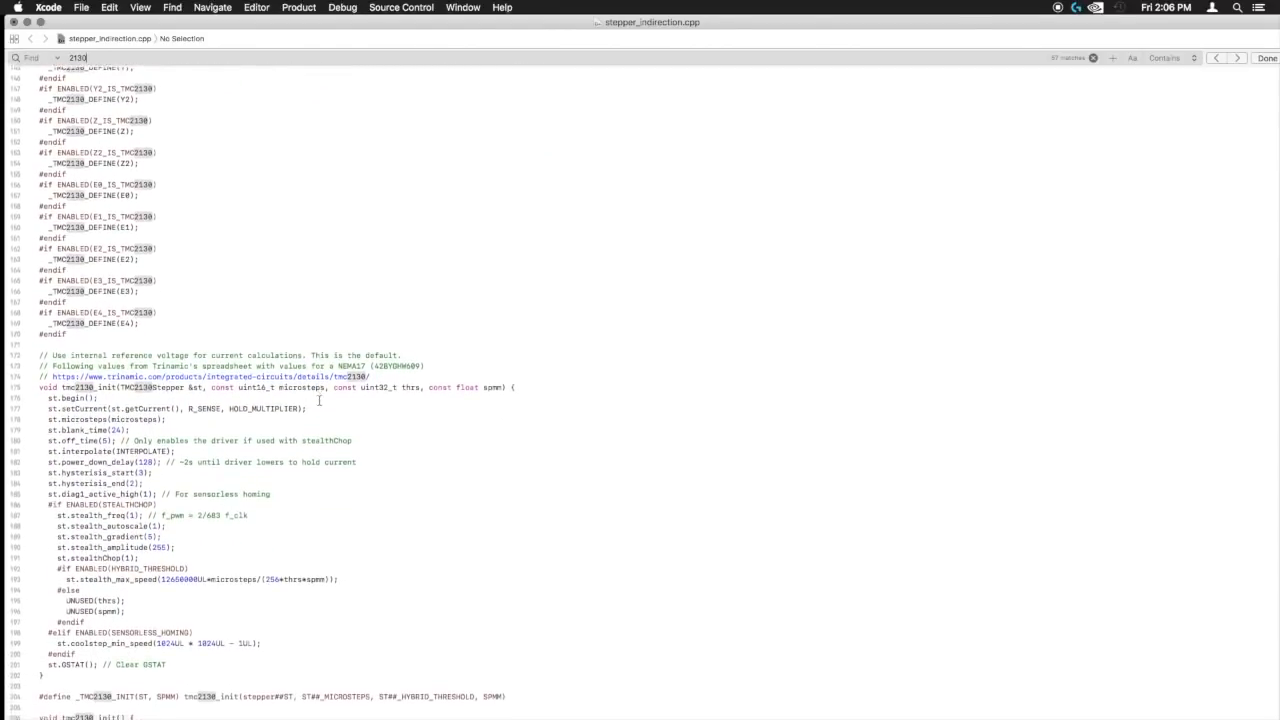
pyautogui.scroll(-3)
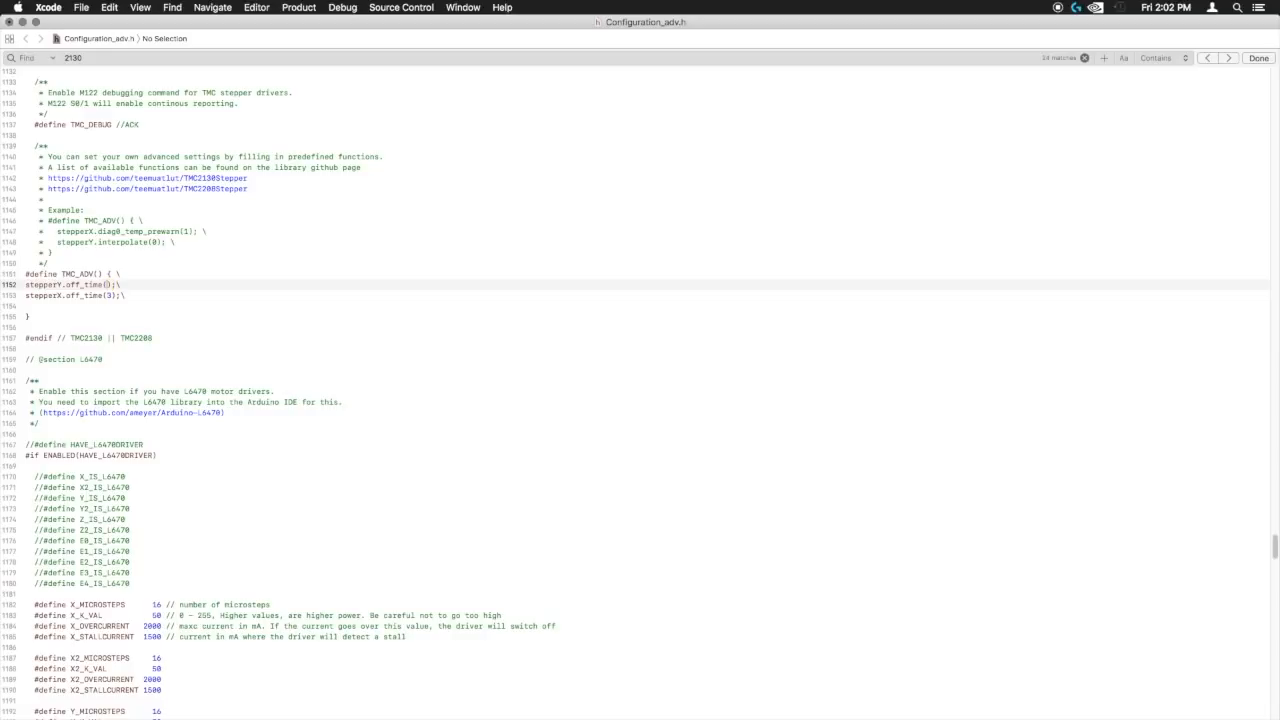
# Replace the stepperY off_time value with 3 to match stepperX, and tidy the closing brace
pyautogui.write('3')
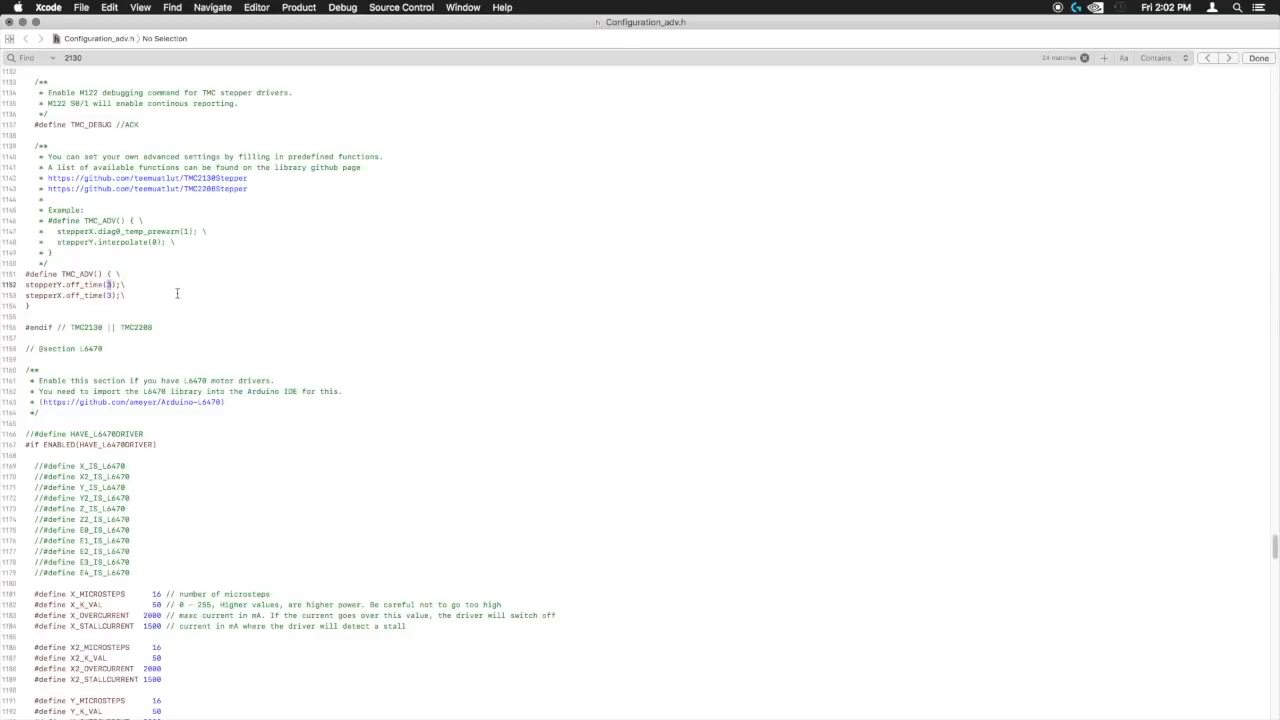
pyautogui.click(150, 295)
pyautogui.write('5')
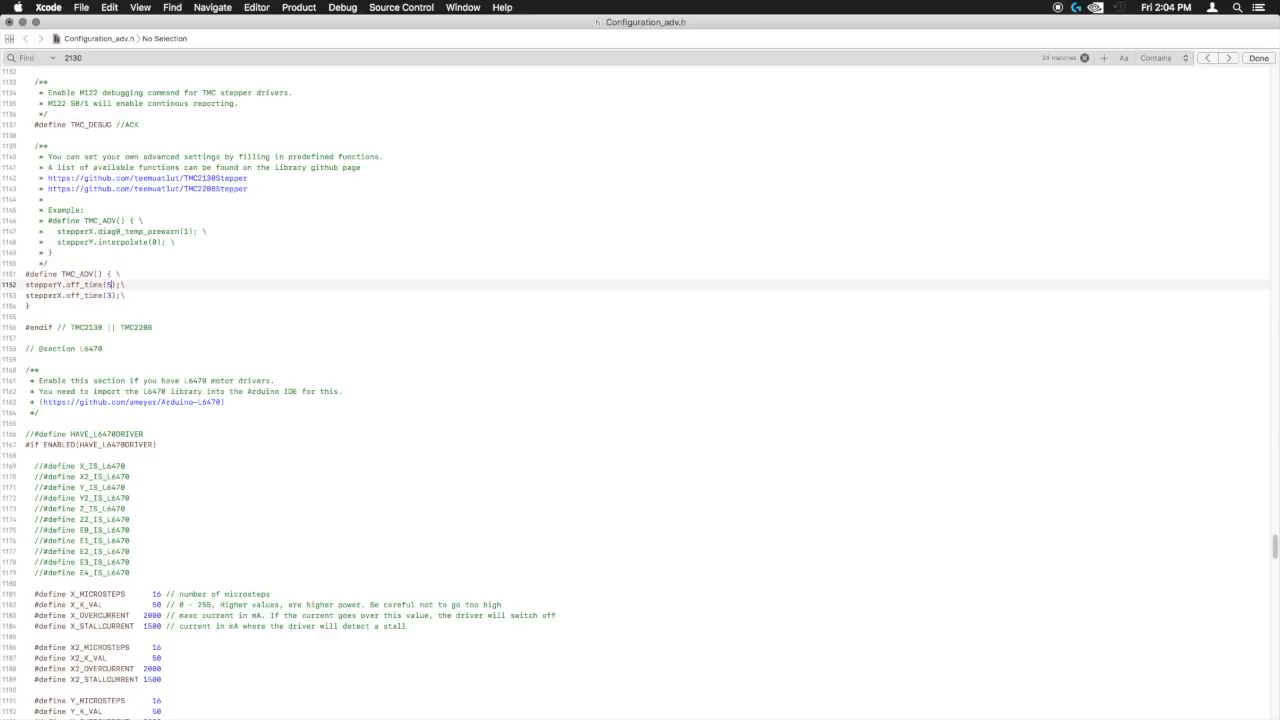
pyautogui.press('backspace')
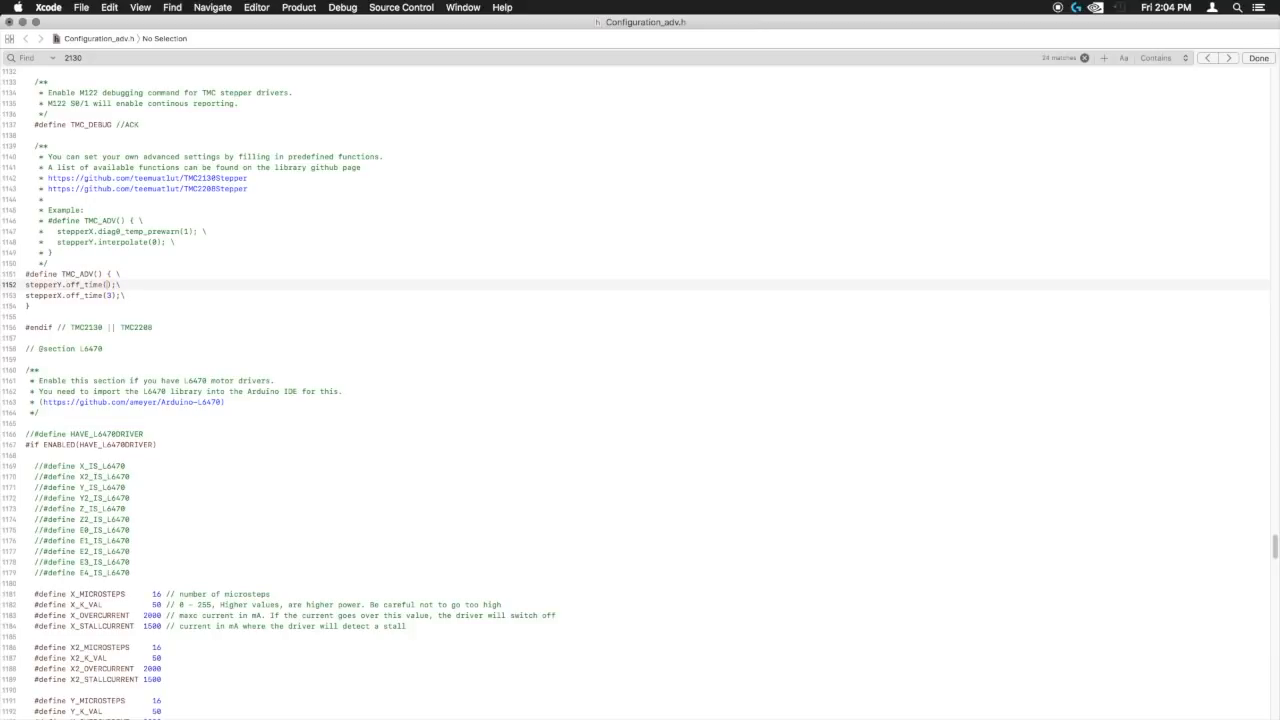
pyautogui.write('4')
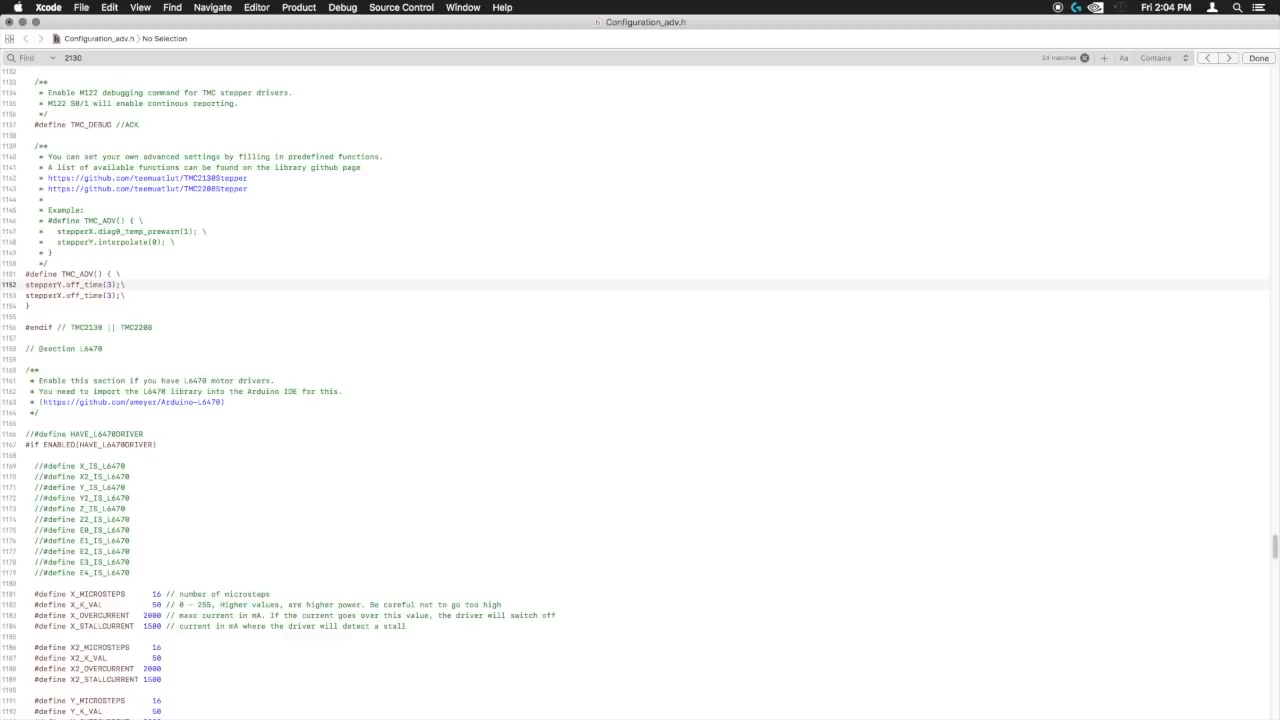
pyautogui.click(110, 285)
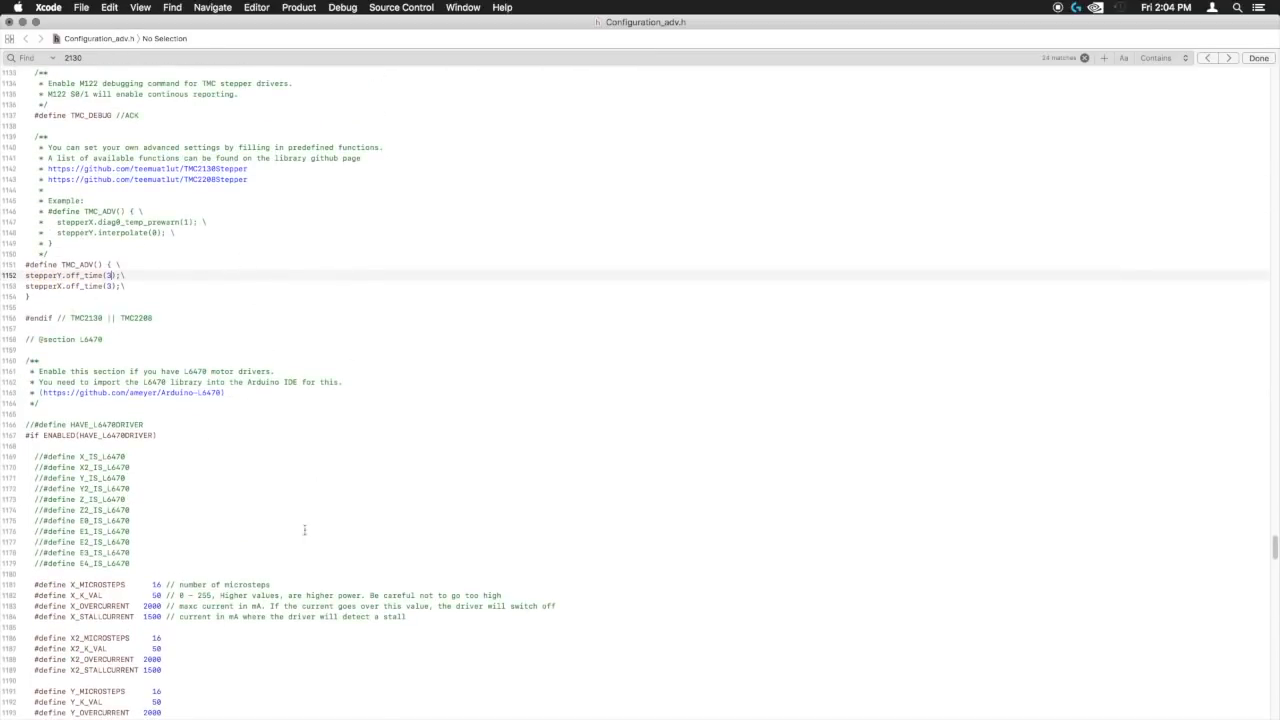
pyautogui.moveTo(551, 414)
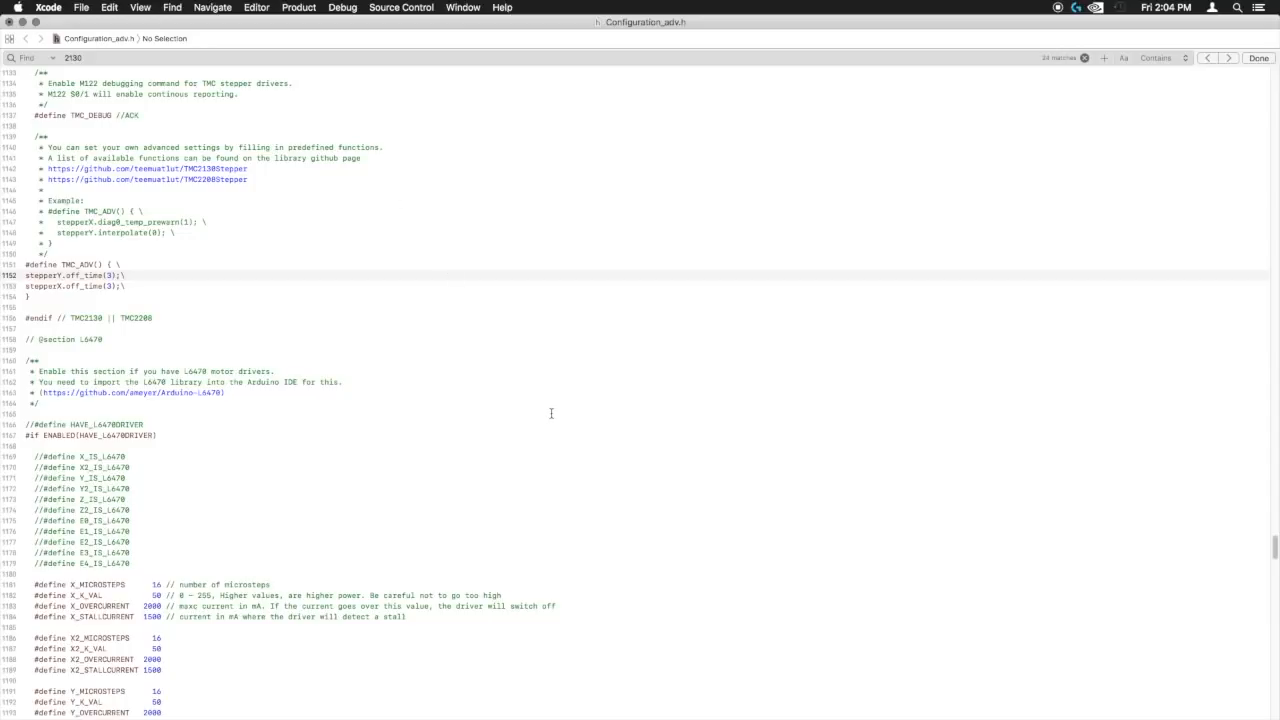